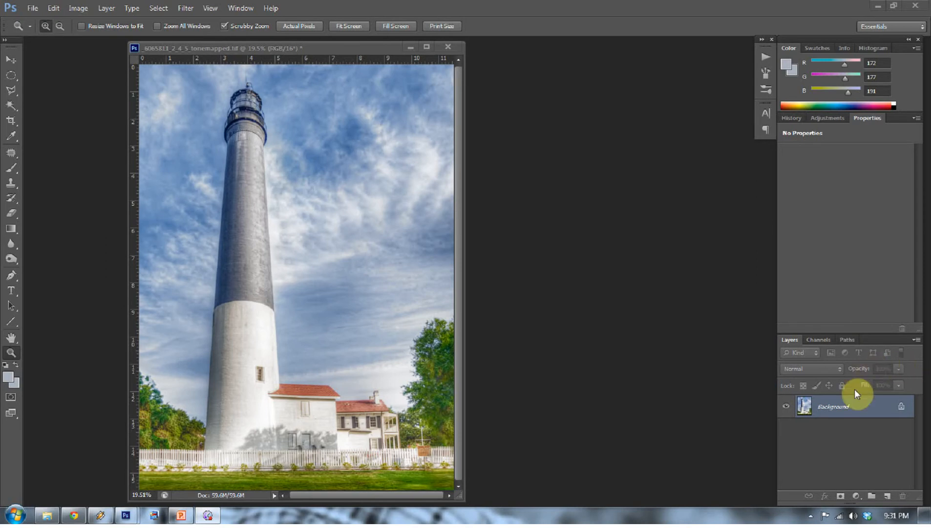
pyautogui.moveTo(899, 392)
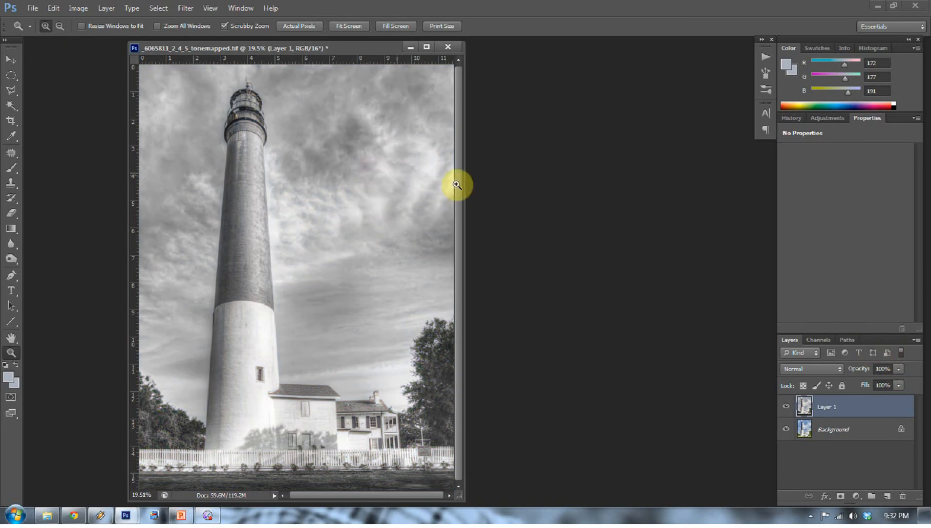
pyautogui.moveTo(330, 71)
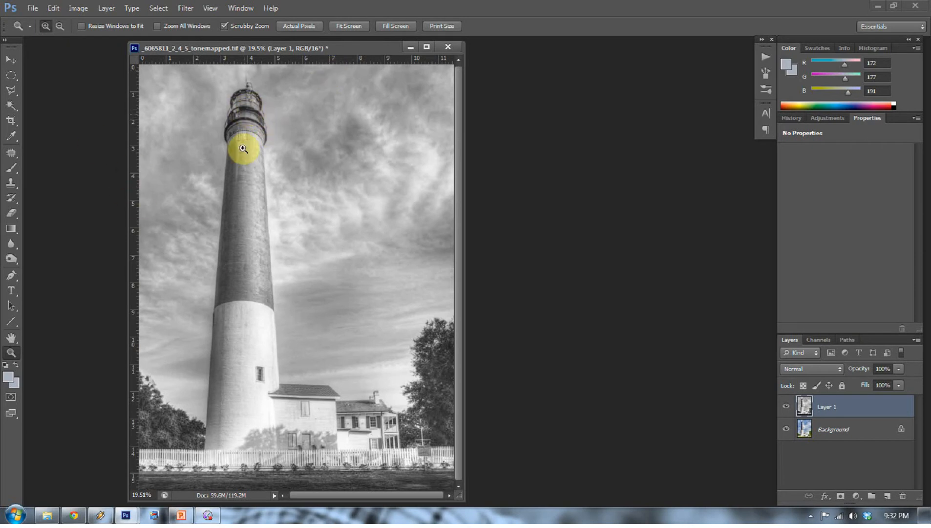
pyautogui.moveTo(274, 442)
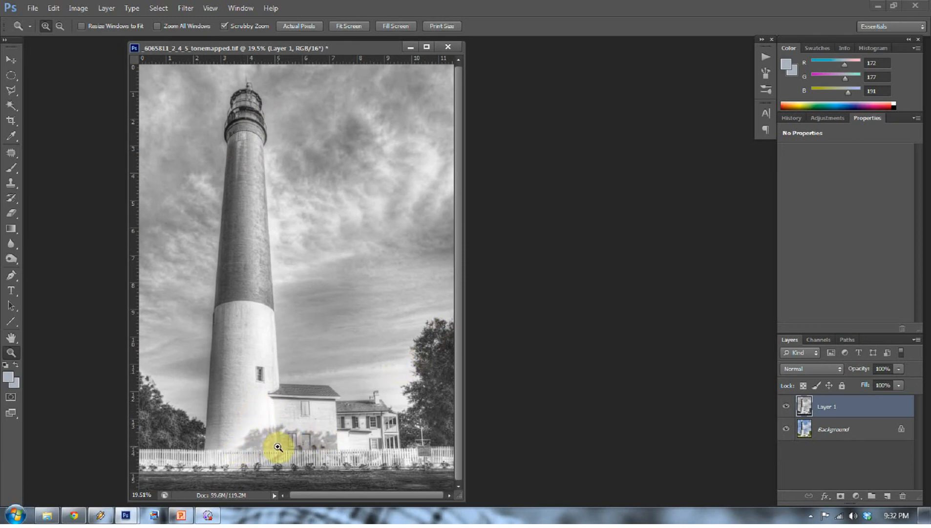
pyautogui.click(784, 406)
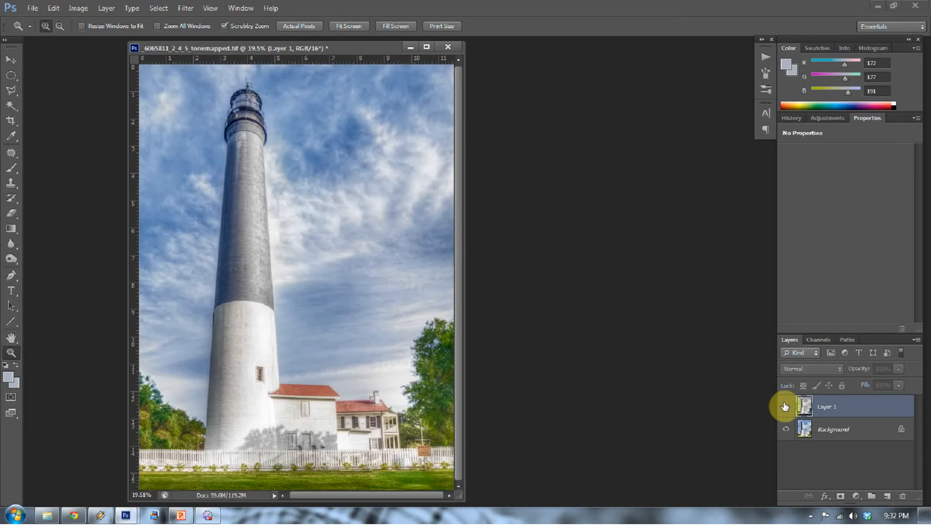
pyautogui.moveTo(785, 406)
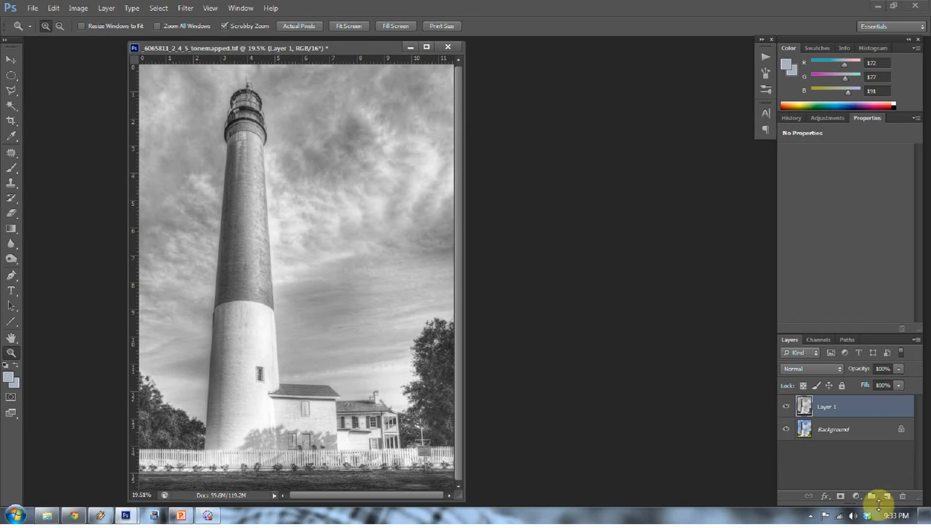
# - Create Layer 2 filled with 50% gray and blend it as Overlay over the photo
pyautogui.click(872, 496)
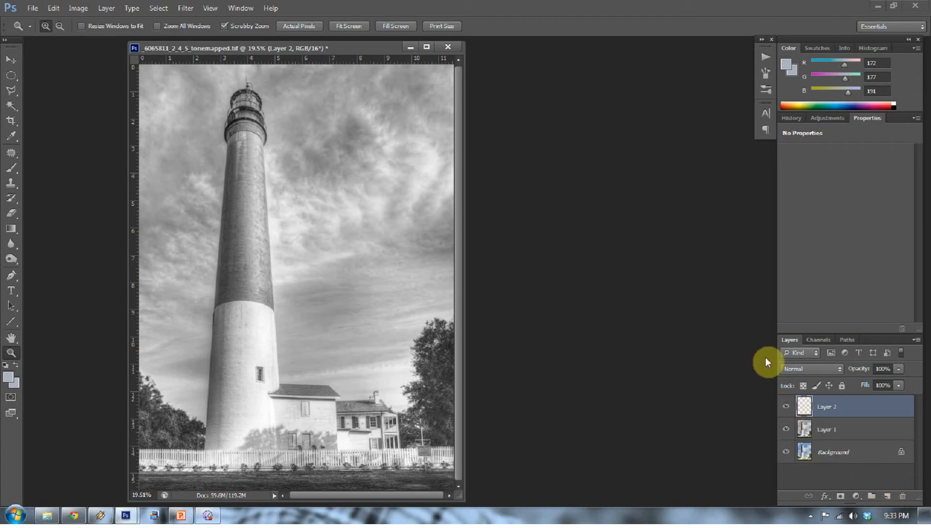
pyautogui.moveTo(442, 27)
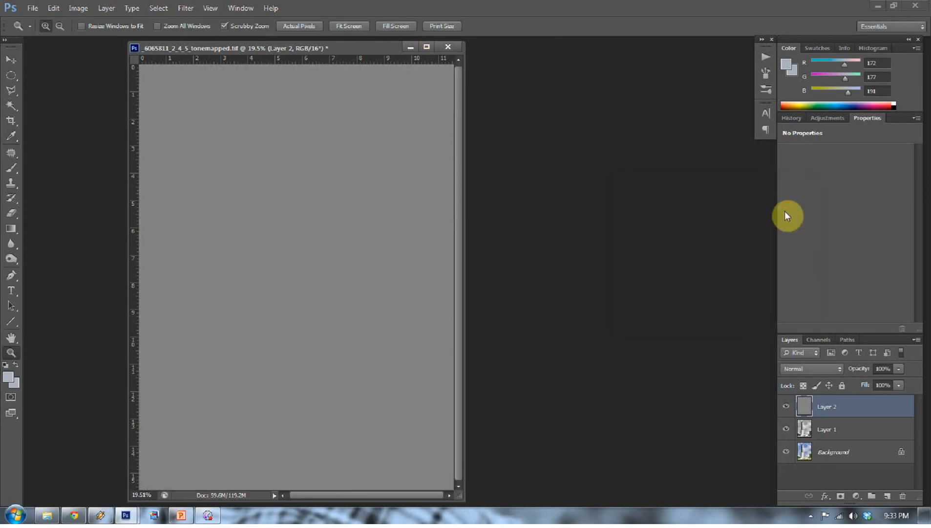
pyautogui.click(809, 368)
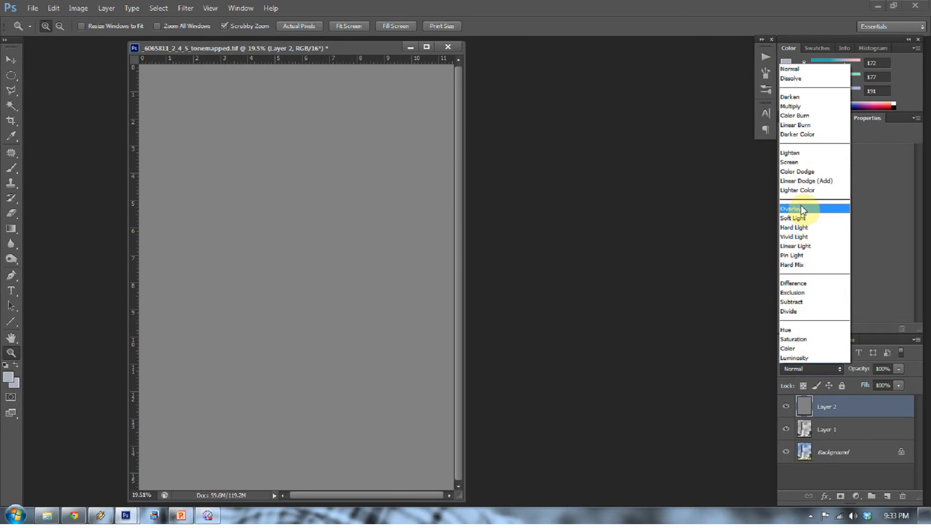
pyautogui.click(790, 208)
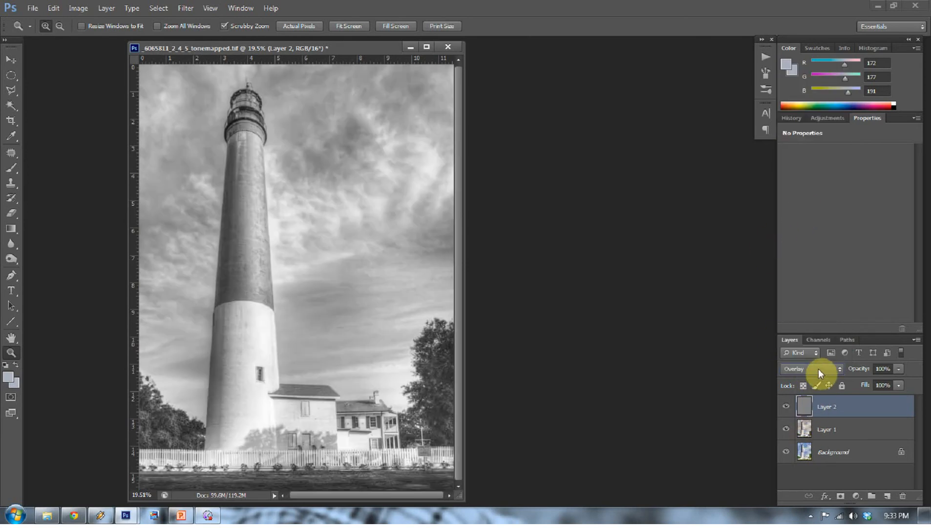
pyautogui.moveTo(641, 233)
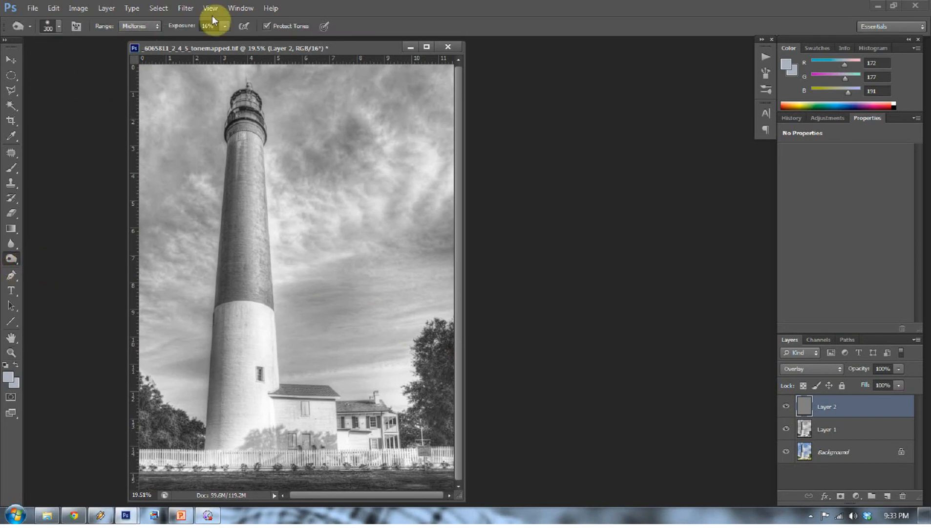
# - Set the Dodge tool to Midtones range at 15% exposure
pyautogui.click(208, 25)
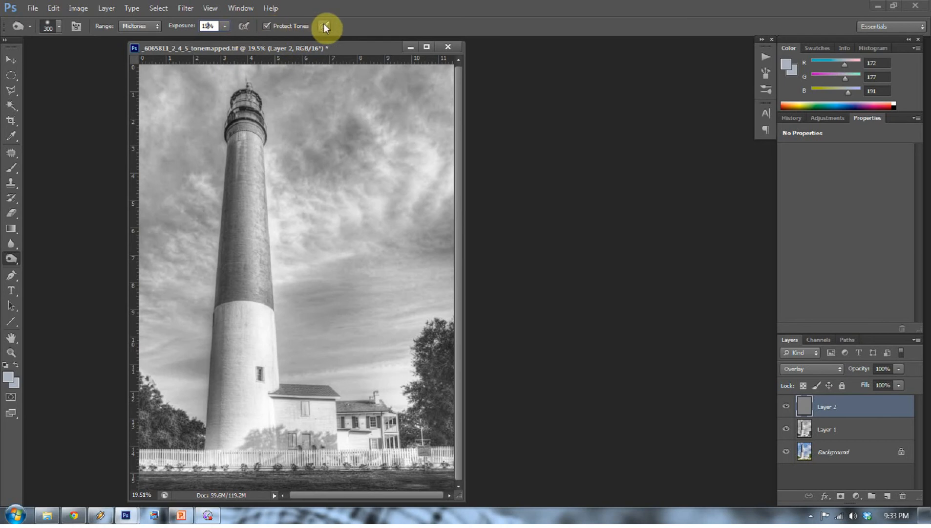
pyautogui.moveTo(325, 26)
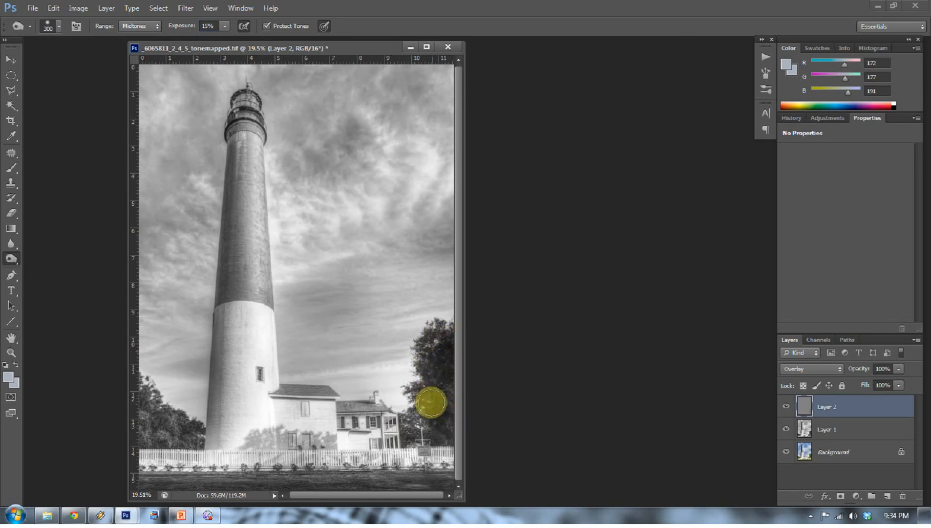
# - Dodge the right tree, the white house beside the tower and the lower-left trees on Layer 2
pyautogui.moveTo(431, 404); pyautogui.dragTo(304, 392)
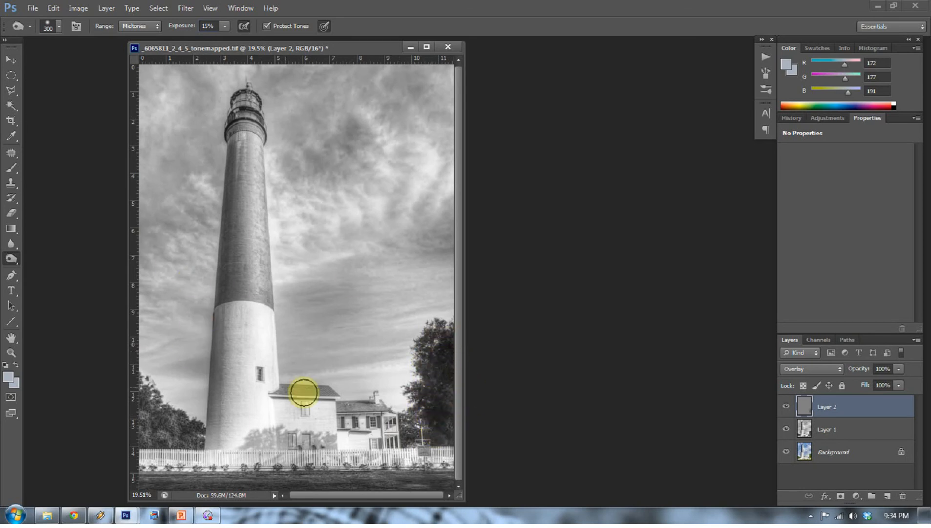
pyautogui.moveTo(303, 392); pyautogui.dragTo(437, 449)
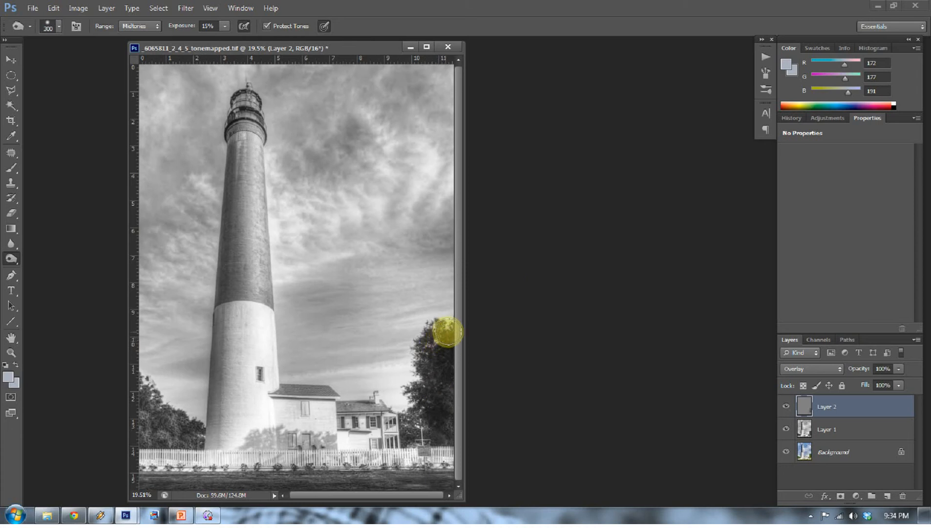
pyautogui.moveTo(434, 374)
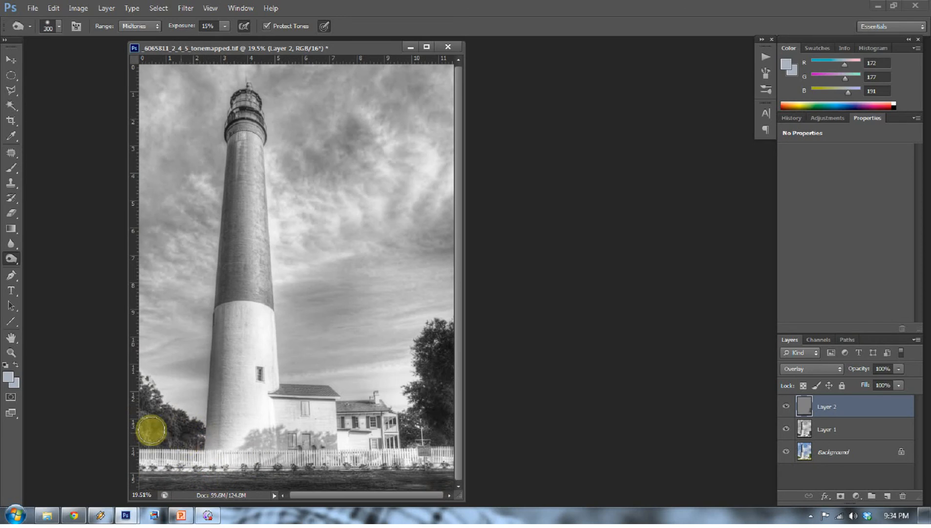
pyautogui.moveTo(150, 430); pyautogui.dragTo(150, 399)
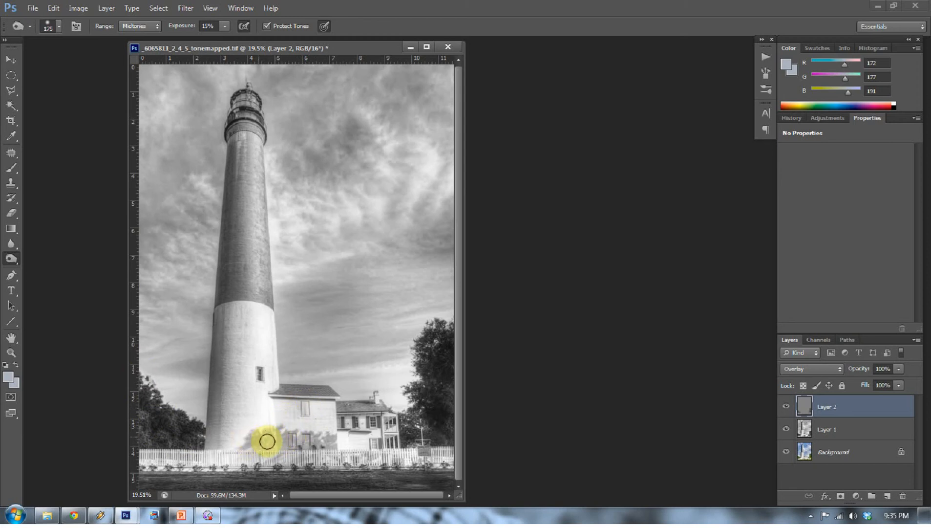
# - Dodge the tower base, the smaller right house and the house wall next to the tower
pyautogui.moveTo(266, 442); pyautogui.dragTo(317, 443)
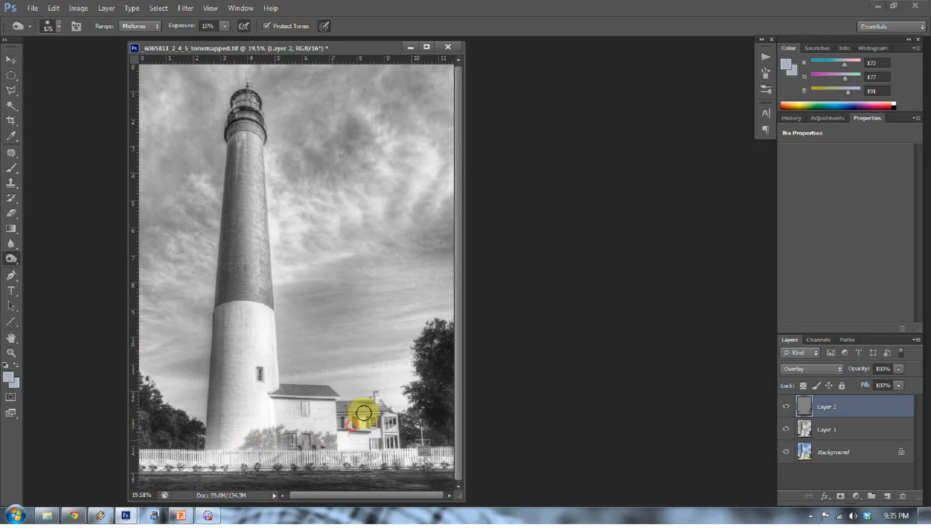
pyautogui.moveTo(359, 425); pyautogui.dragTo(366, 404)
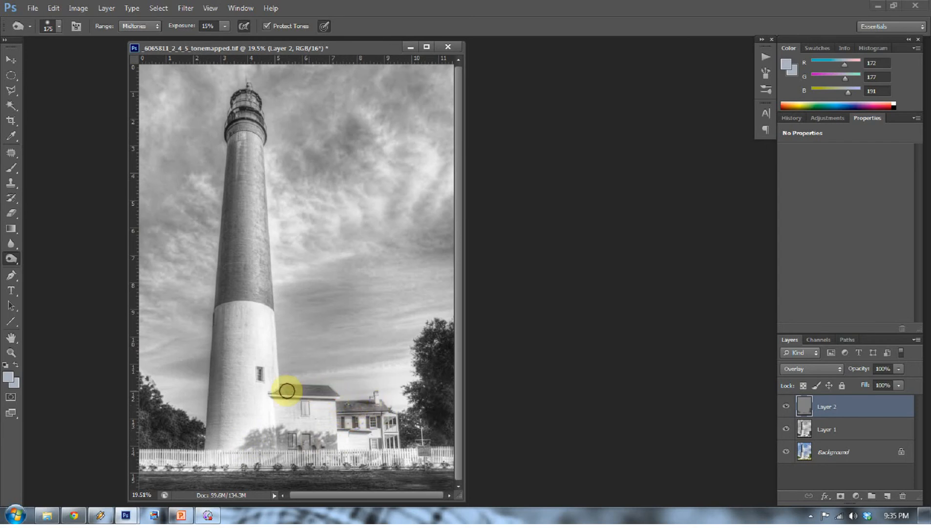
pyautogui.moveTo(288, 391); pyautogui.dragTo(329, 392)
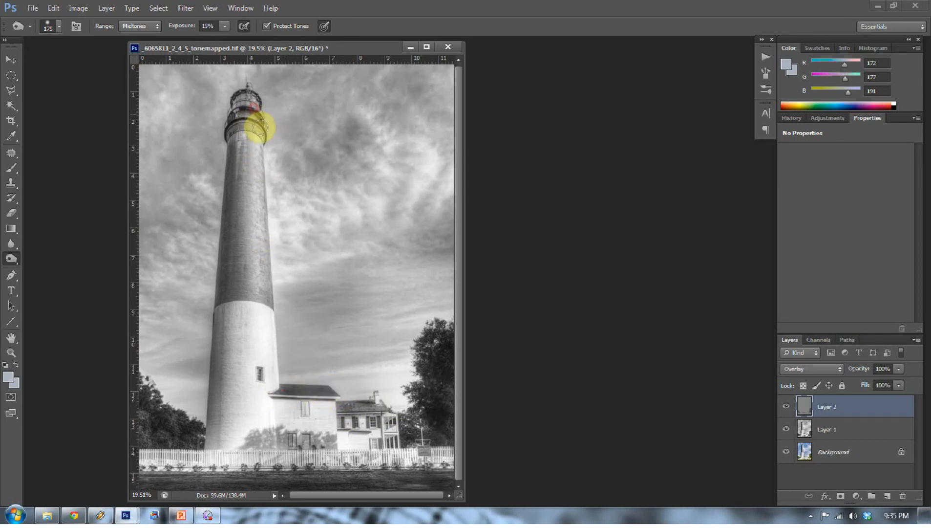
# - Dodge both sides of the lantern room and the tower bottom near the fence
pyautogui.moveTo(264, 128); pyautogui.dragTo(246, 122)
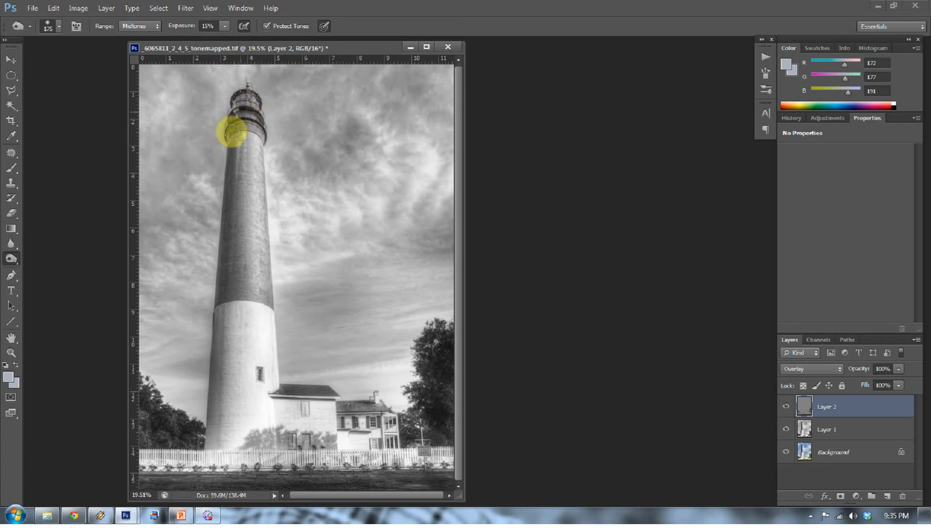
pyautogui.moveTo(231, 134); pyautogui.dragTo(224, 282)
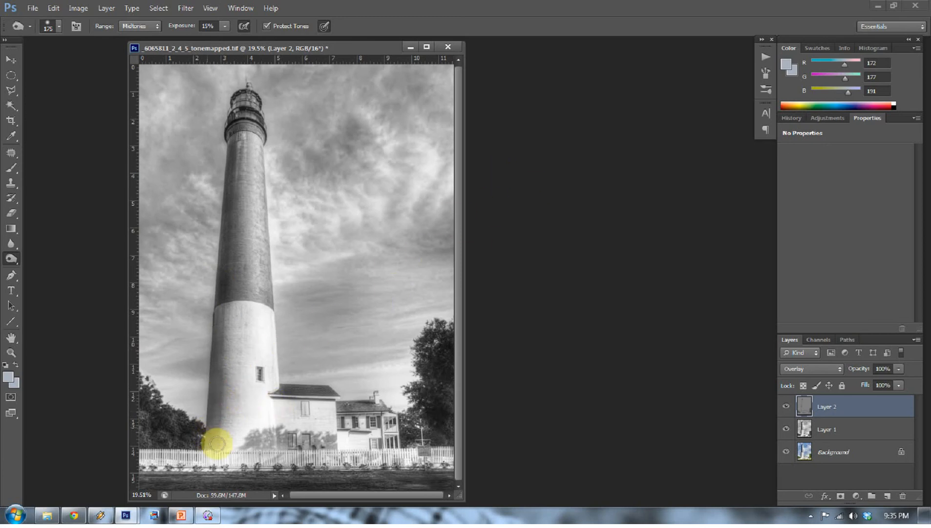
pyautogui.moveTo(219, 445); pyautogui.dragTo(236, 186)
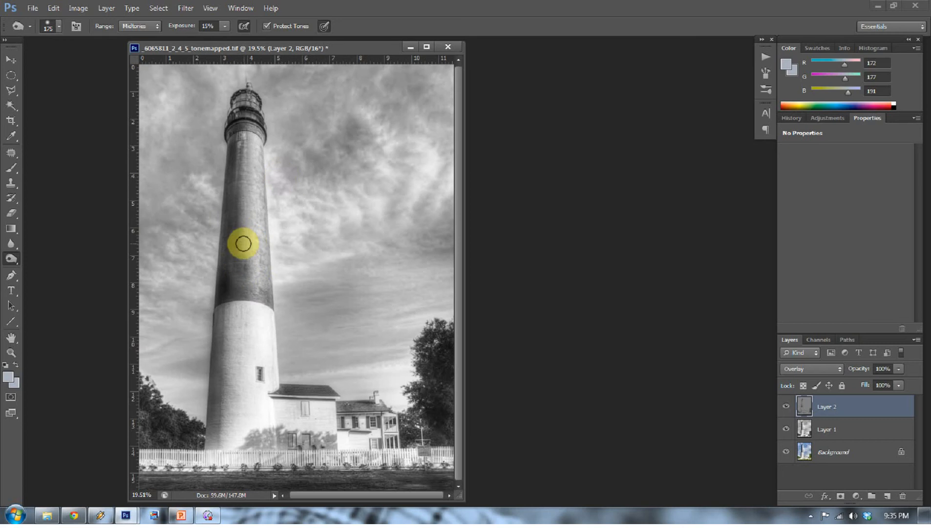
# - Dodge the tower's dark upper band and its white lower section on Layer 2
pyautogui.moveTo(243, 243); pyautogui.dragTo(243, 234)
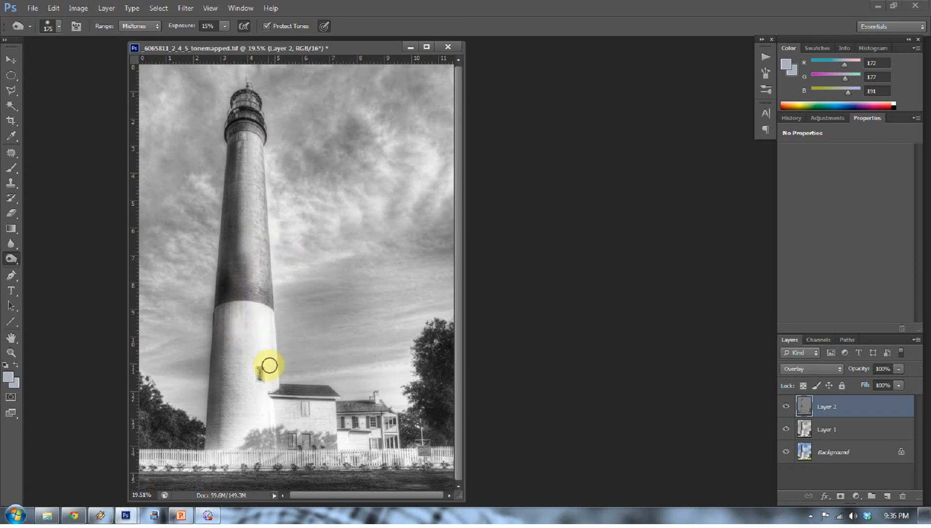
pyautogui.moveTo(270, 365); pyautogui.dragTo(238, 426)
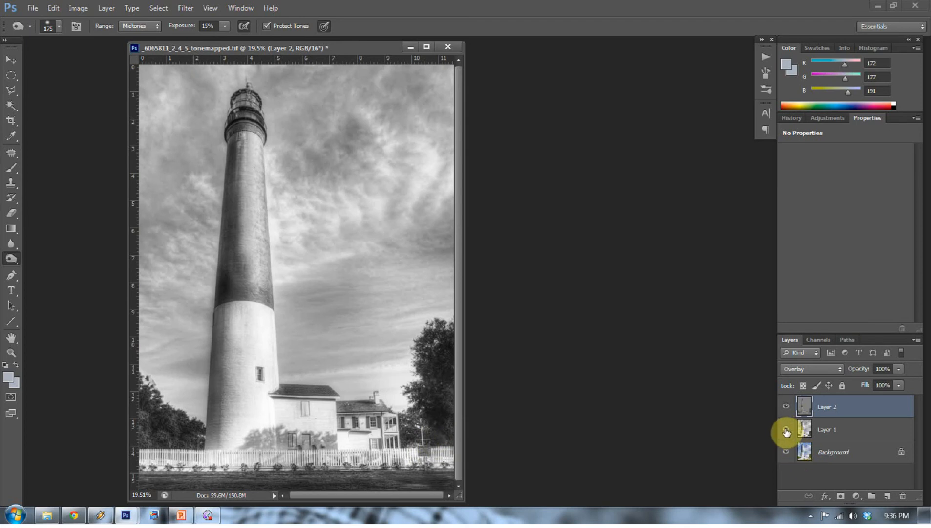
# - Hide Layer 1 to see colour, lower Layer 2 opacity to 62% and toggle its visibility to compare
pyautogui.click(786, 428)
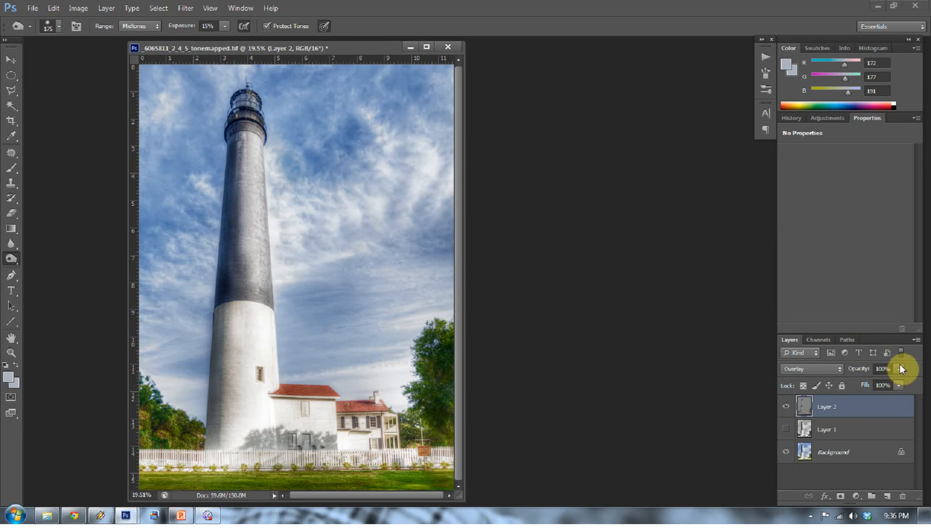
pyautogui.moveTo(899, 369); pyautogui.dragTo(876, 385)
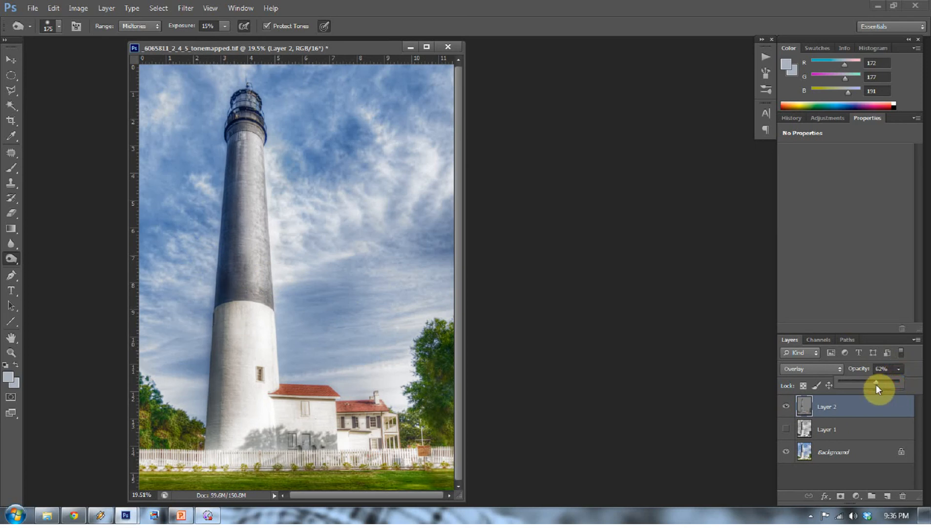
pyautogui.moveTo(880, 385); pyautogui.dragTo(873, 383)
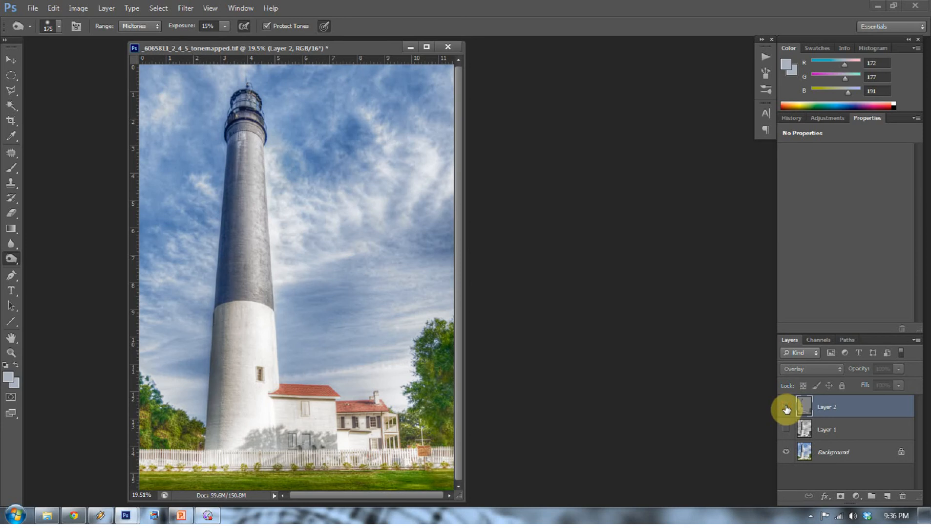
pyautogui.click(785, 405)
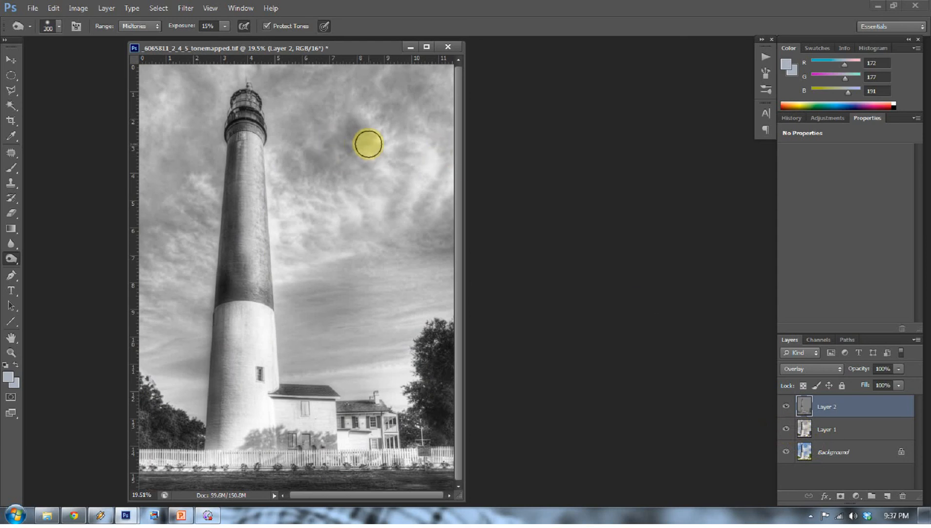
# - Shade the clouds above and right of the lighthouse on Layer 2, then show Layer 1 again
pyautogui.moveTo(369, 143); pyautogui.dragTo(291, 136)
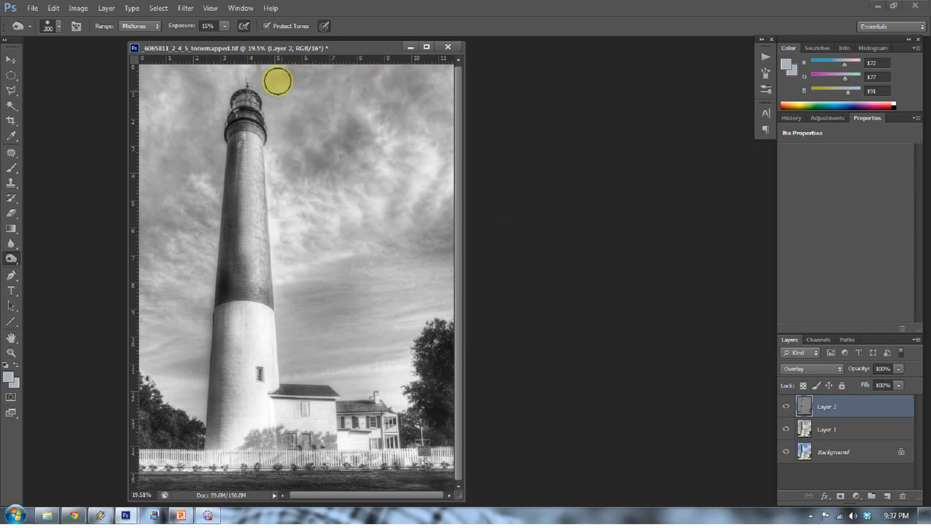
pyautogui.moveTo(180, 167)
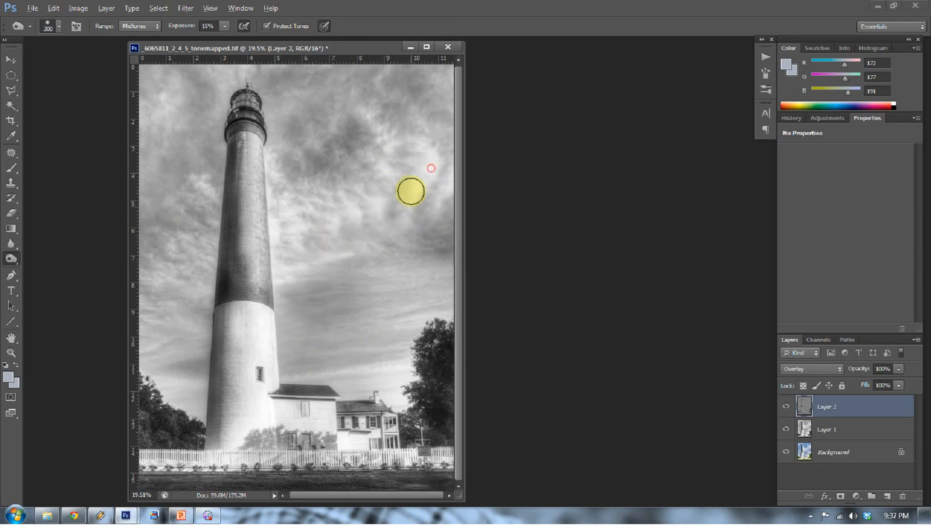
pyautogui.moveTo(411, 191); pyautogui.dragTo(373, 216)
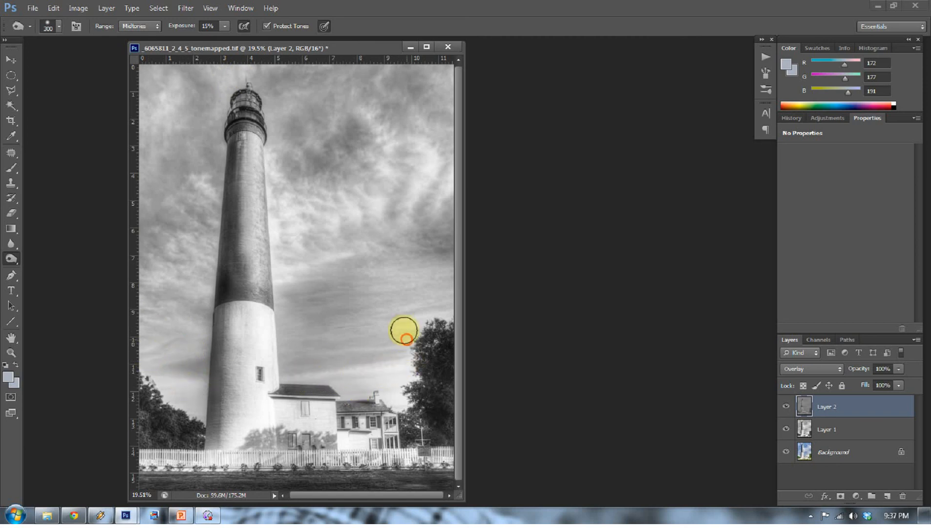
pyautogui.moveTo(452, 225)
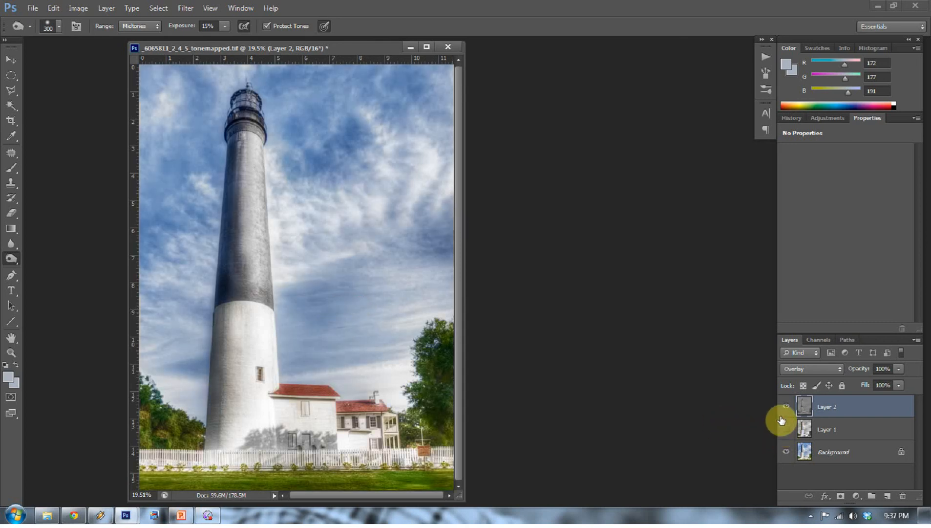
pyautogui.click(784, 407)
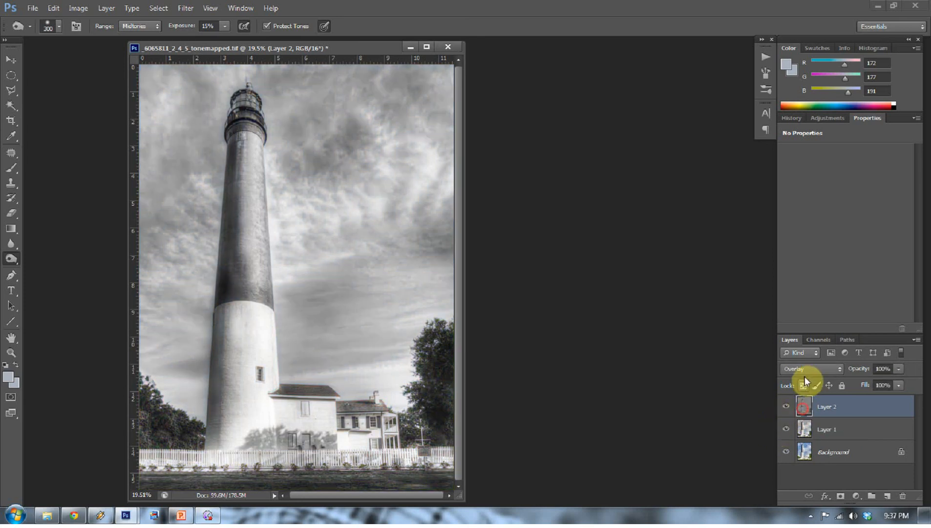
# - Switch Layer 2 to Normal blending to inspect the gray dodge strokes alone
pyautogui.click(811, 368)
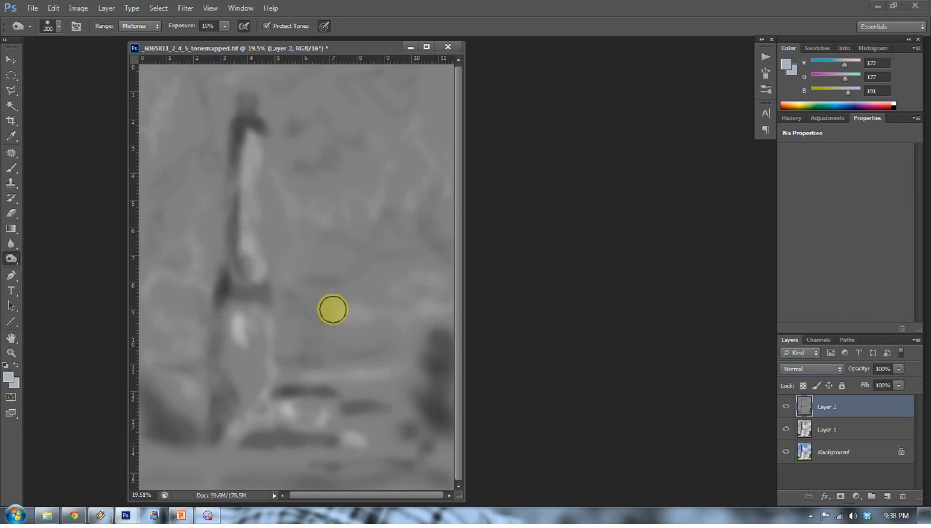
pyautogui.moveTo(518, 307)
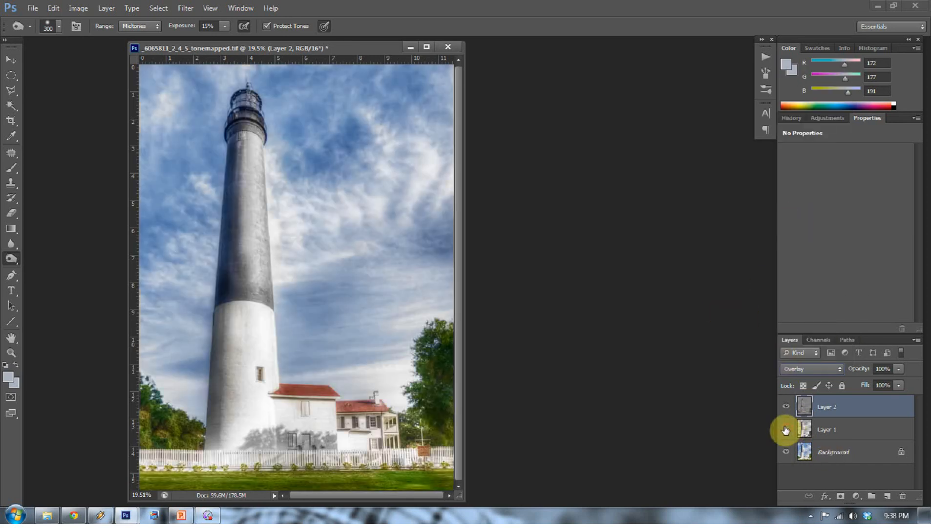
# - Hide Layer 1 and bring up the new fill or adjustment layer menu
pyautogui.click(785, 429)
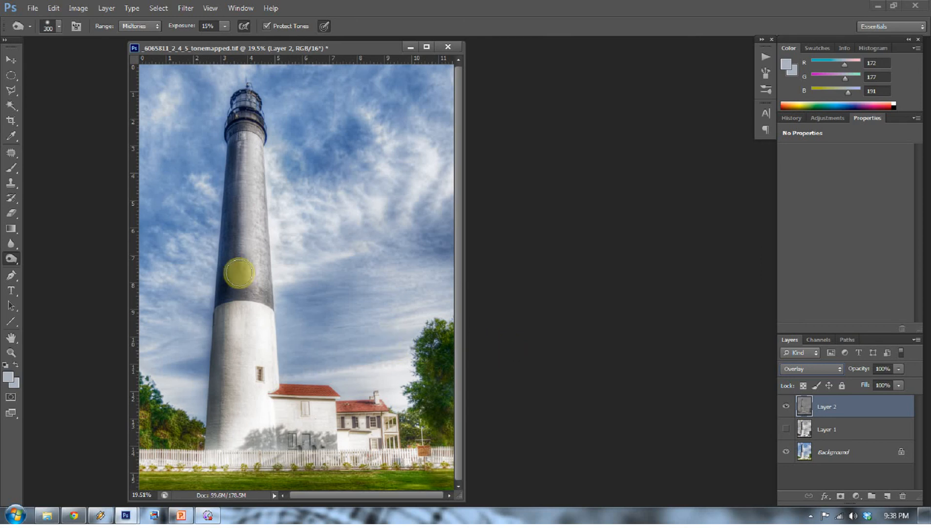
pyautogui.click(11, 353)
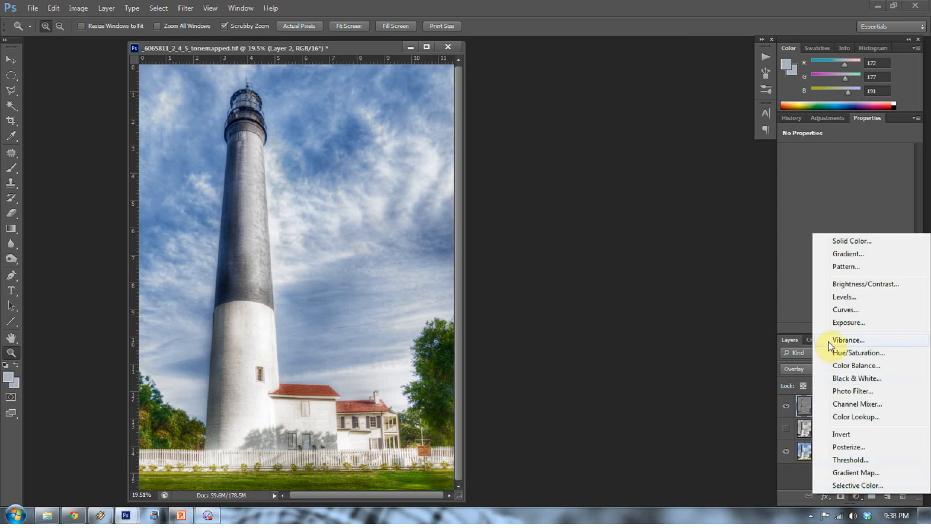
# - Add a Hue/Saturation adjustment layer and paint the tower white into its black mask
pyautogui.click(859, 353)
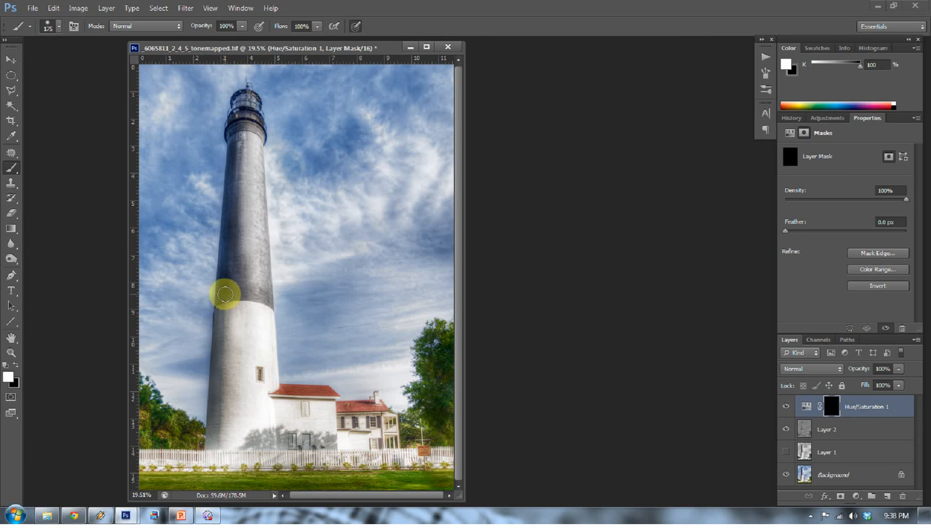
pyautogui.moveTo(226, 293); pyautogui.dragTo(225, 239)
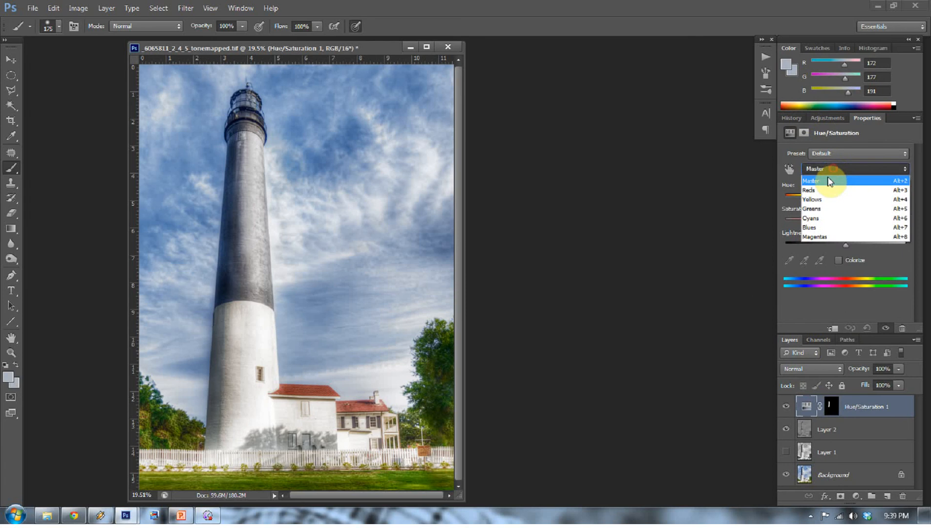
# - Restrict the Hue/Saturation layer to Blues with saturation -62 and lightness -12
pyautogui.click(810, 227)
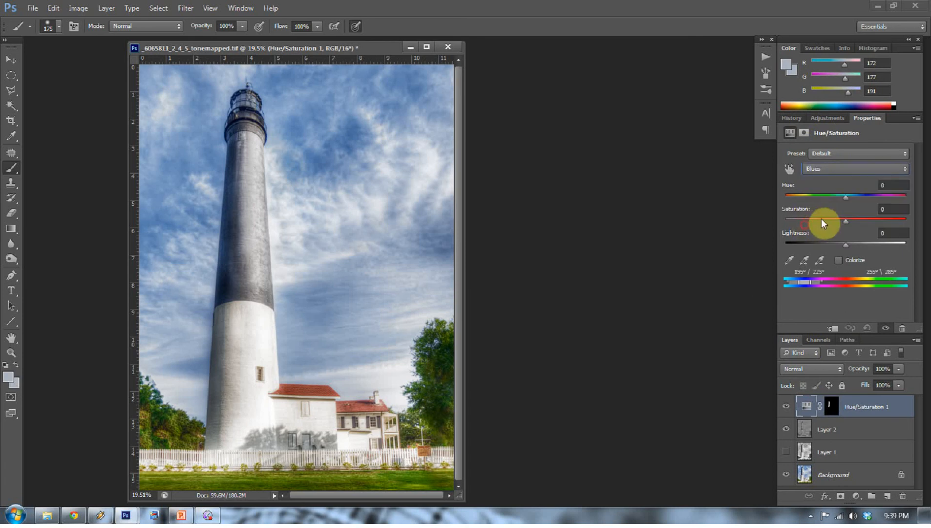
pyautogui.moveTo(845, 227); pyautogui.dragTo(798, 227)
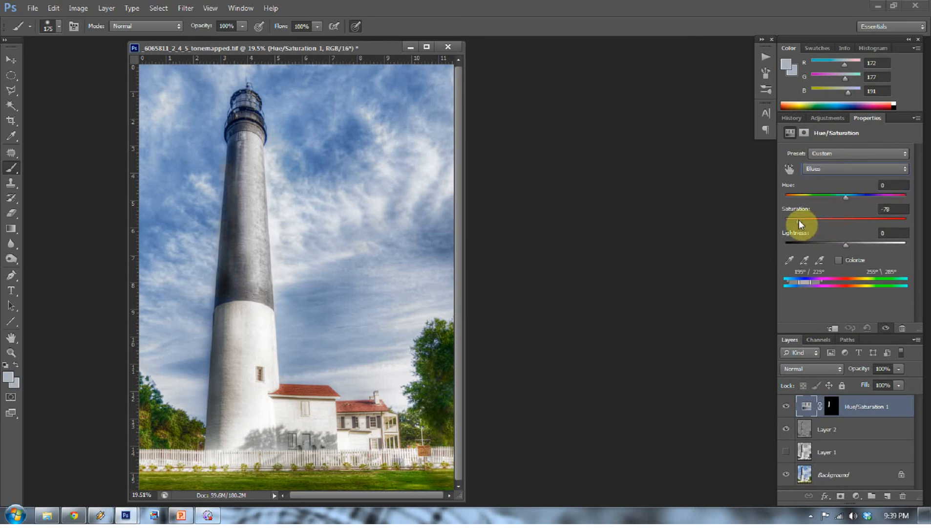
pyautogui.moveTo(796, 220); pyautogui.dragTo(805, 220)
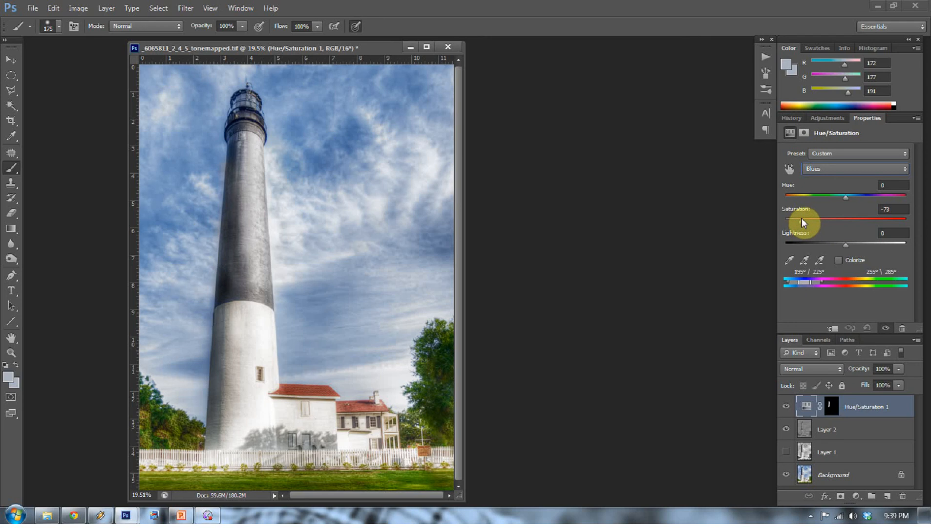
pyautogui.moveTo(805, 219); pyautogui.dragTo(811, 219)
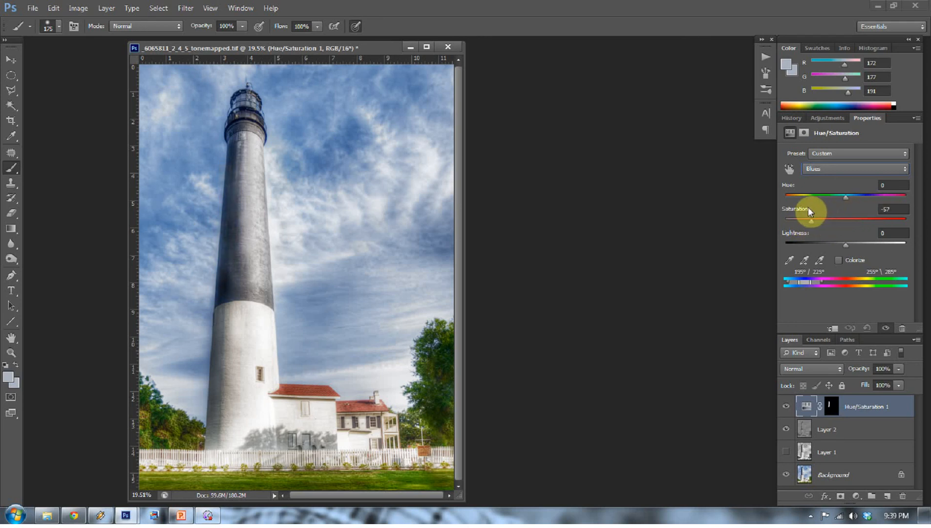
pyautogui.moveTo(829, 219); pyautogui.dragTo(832, 219)
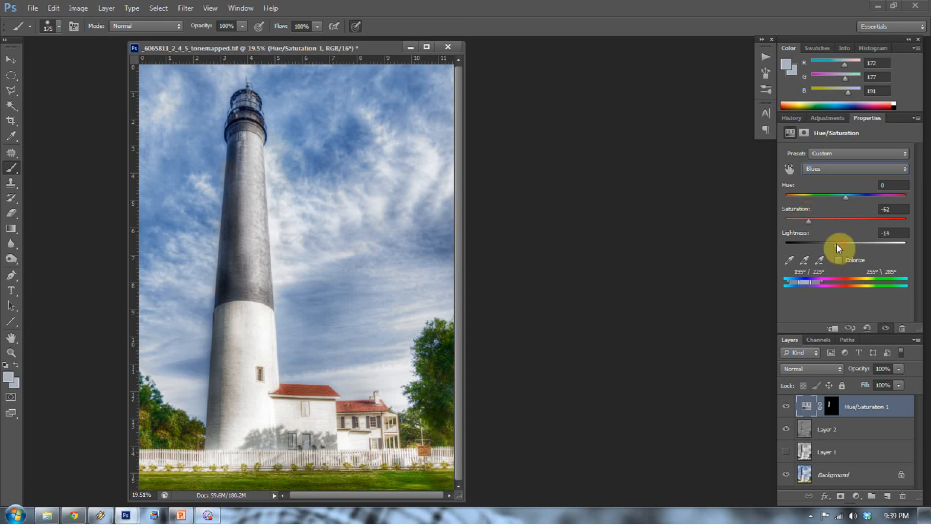
pyautogui.moveTo(849, 242); pyautogui.dragTo(855, 242)
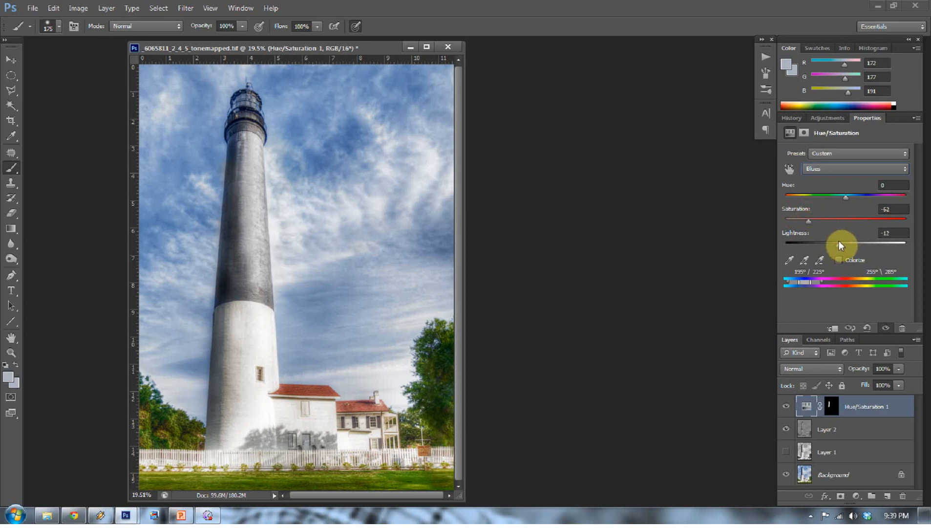
pyautogui.click(833, 405)
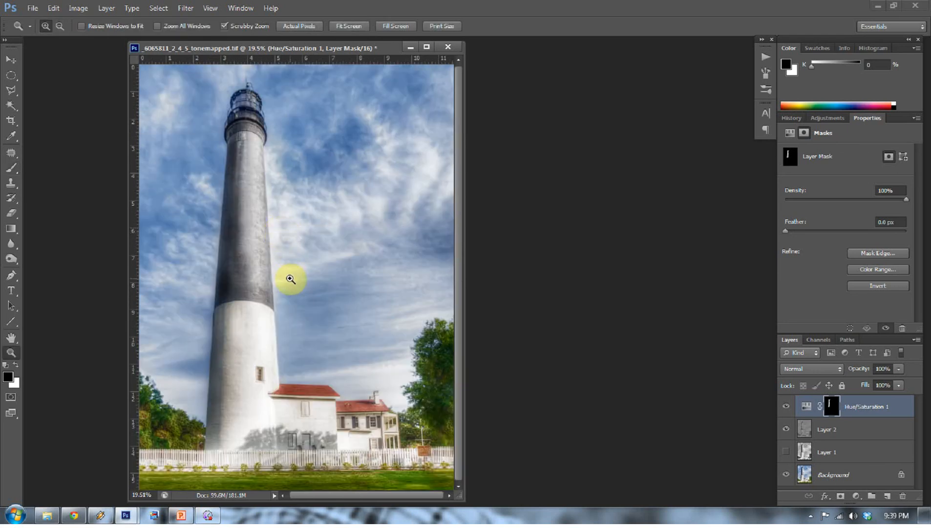
pyautogui.moveTo(249, 304)
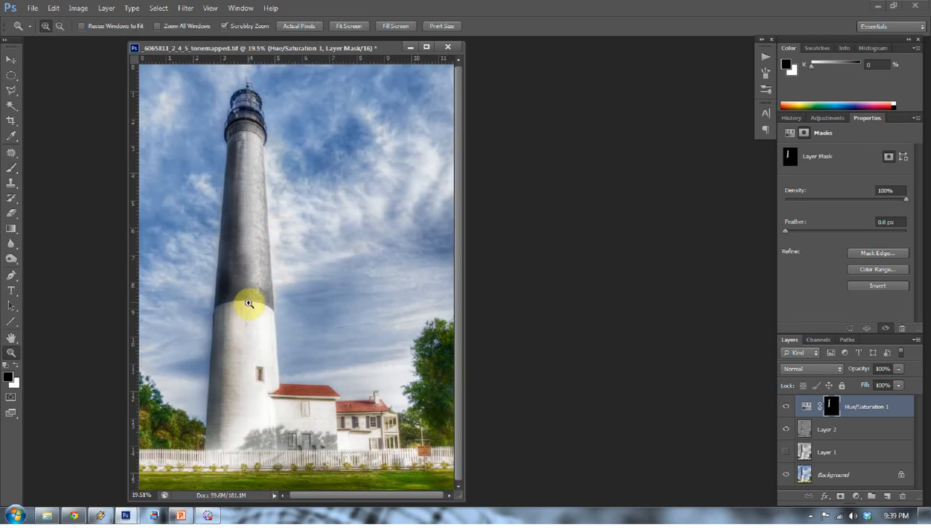